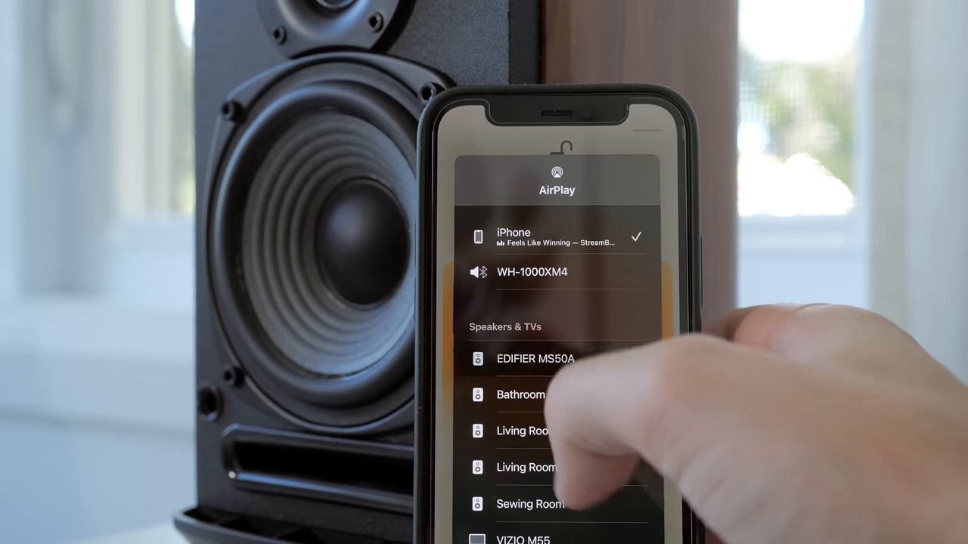
# Step: Route the iPhone's audio to the EDIFIER MS50A speaker via AirPlay
pyautogui.click(535, 359)
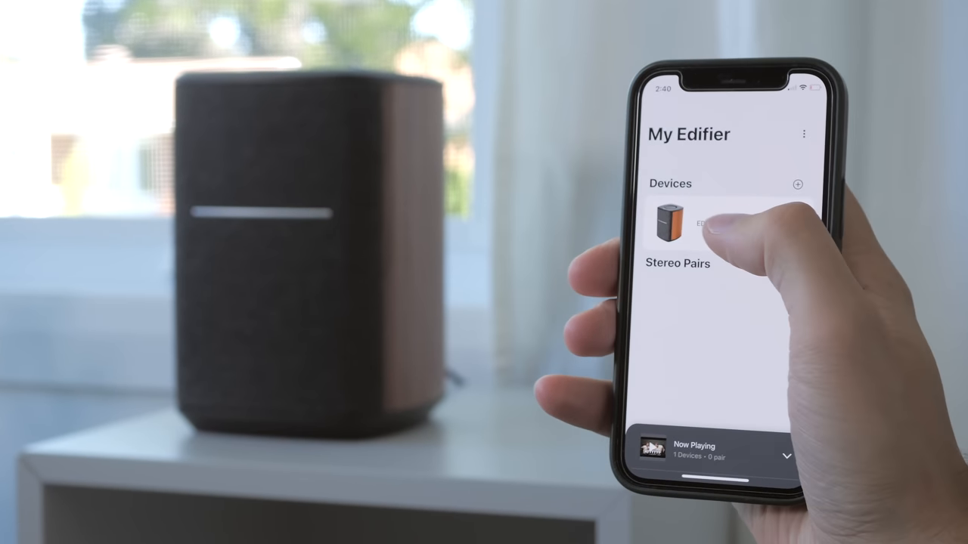
# Step: Open the Edifier speaker's settings page from the Devices list
pyautogui.click(671, 221)
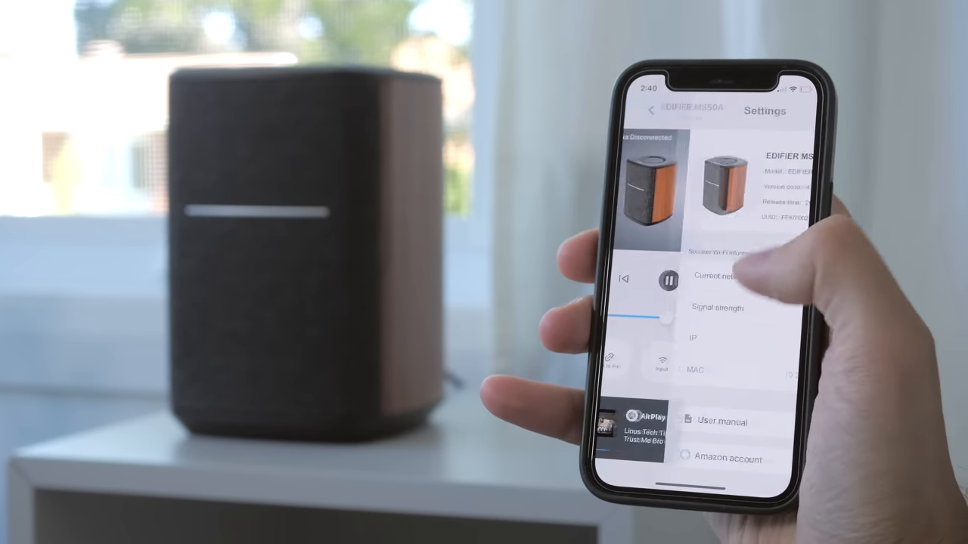